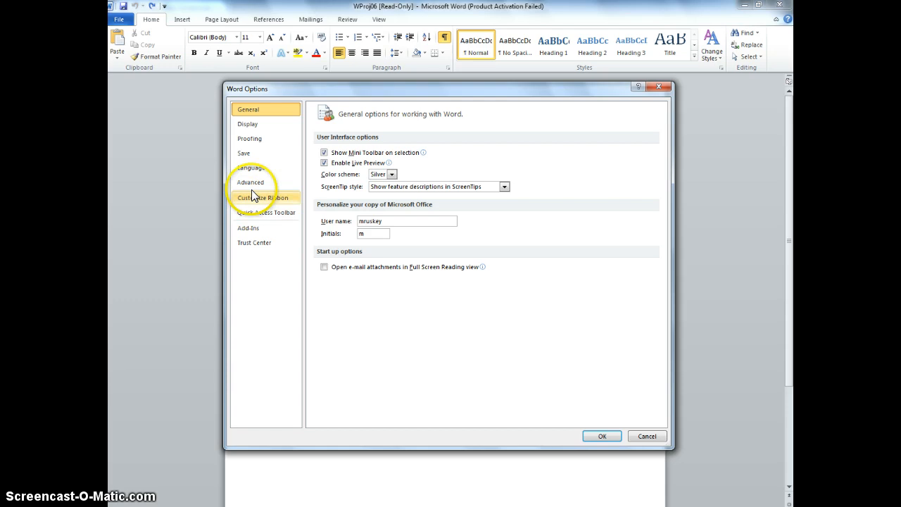
- Turn on 'Use overtype mode' in Word's advanced editing options
{"action": "left_click", "coordinate": [251, 182]}
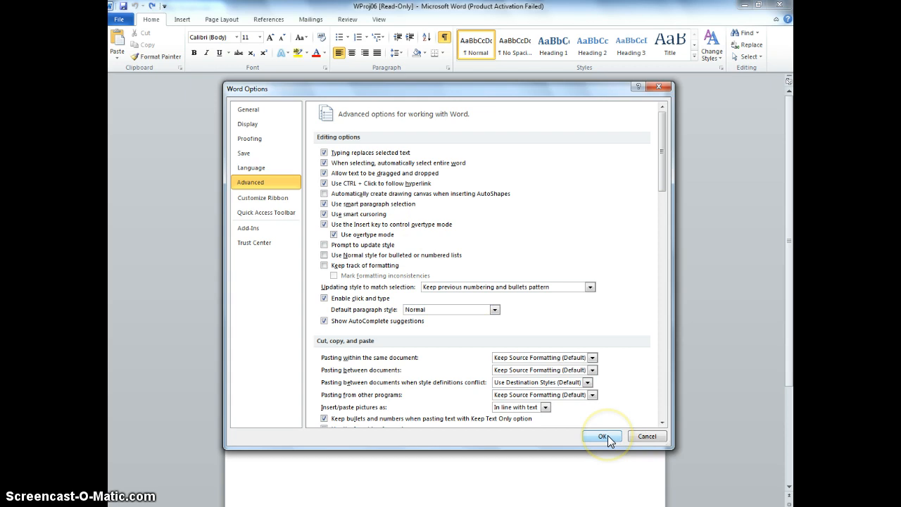
{"action": "left_click", "coordinate": [600, 436]}
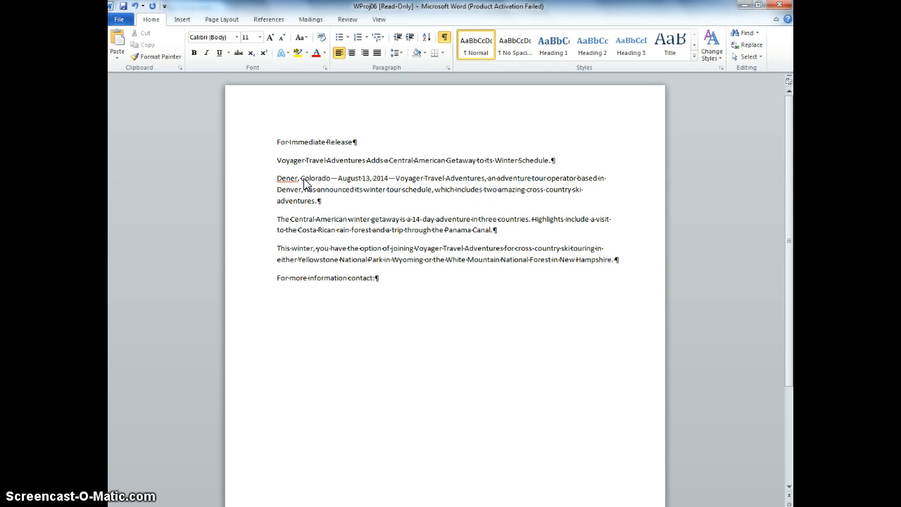
- Overtype 'This winter, you have the option of joining' with 'For those who prefer colder weather,'
{"action": "left_click_drag", "start_coordinate": [277, 247], "coordinate": [414, 252]}
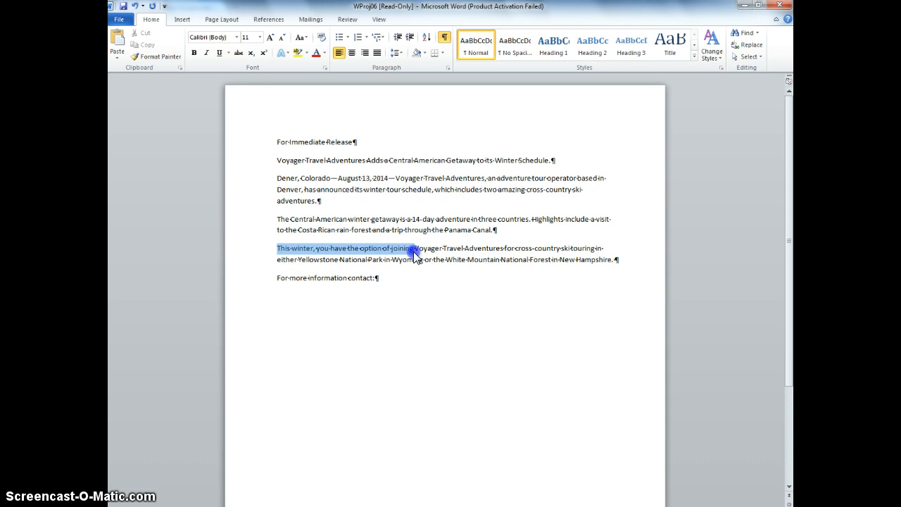
{"action": "type", "text": "For those w"}
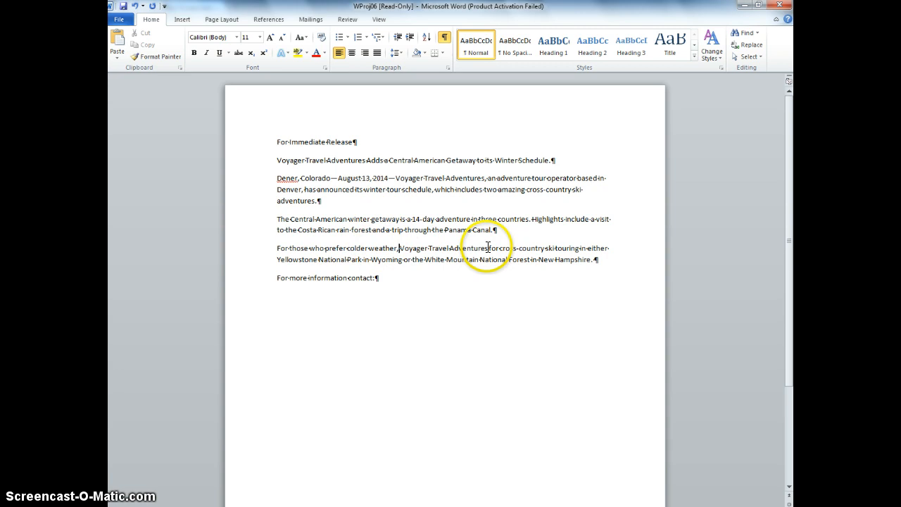
- Replace 'for' with 'is offering' and apply the Title style to 'For Immediate Release'
{"action": "double_click", "coordinate": [494, 248]}
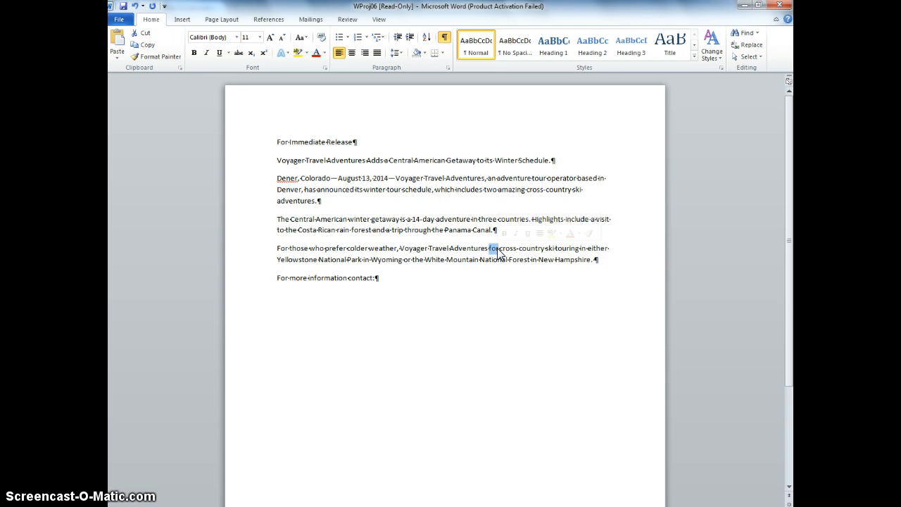
{"action": "type", "text": "is offering"}
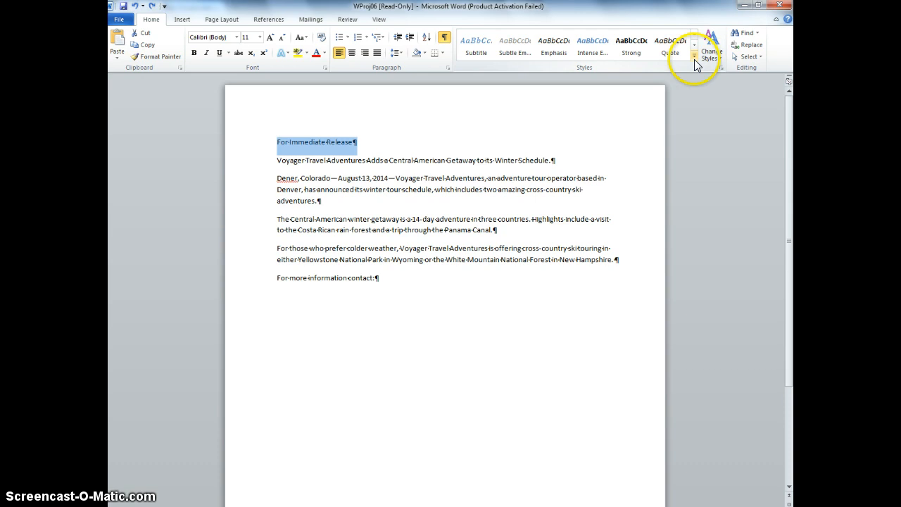
{"action": "left_click", "coordinate": [669, 44]}
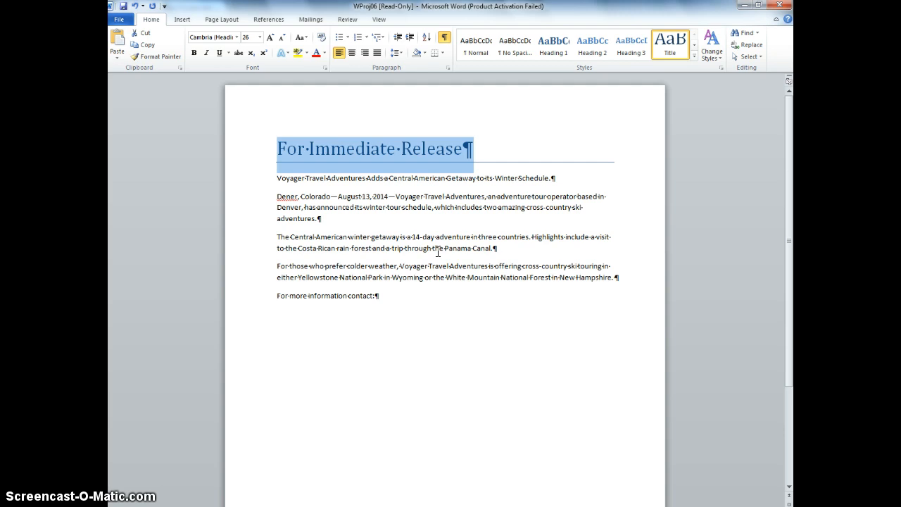